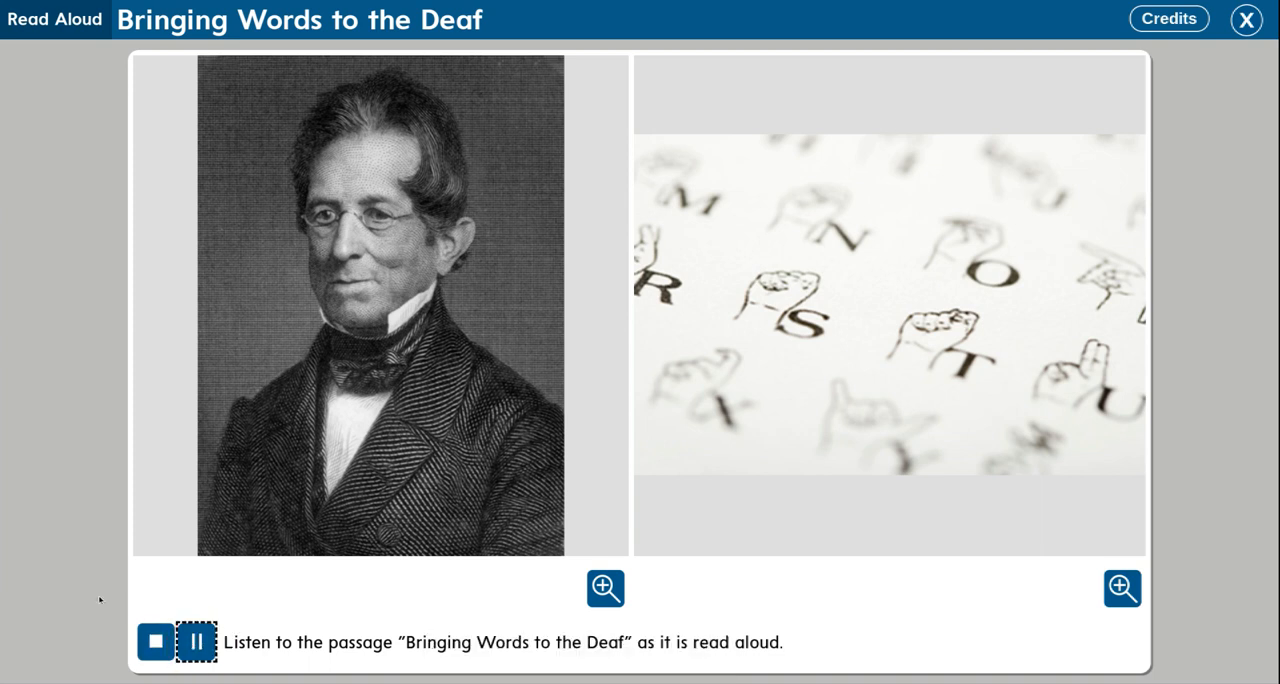
{"action": "mouse_move", "coordinate": [64, 588]}
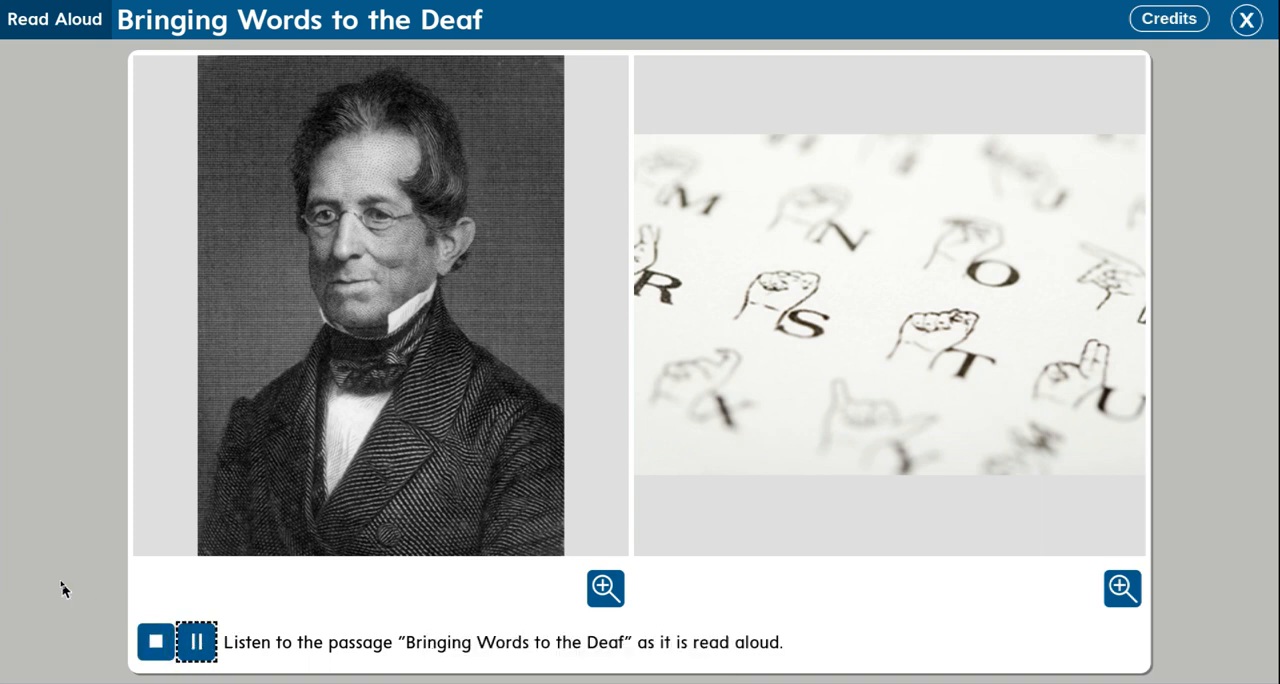